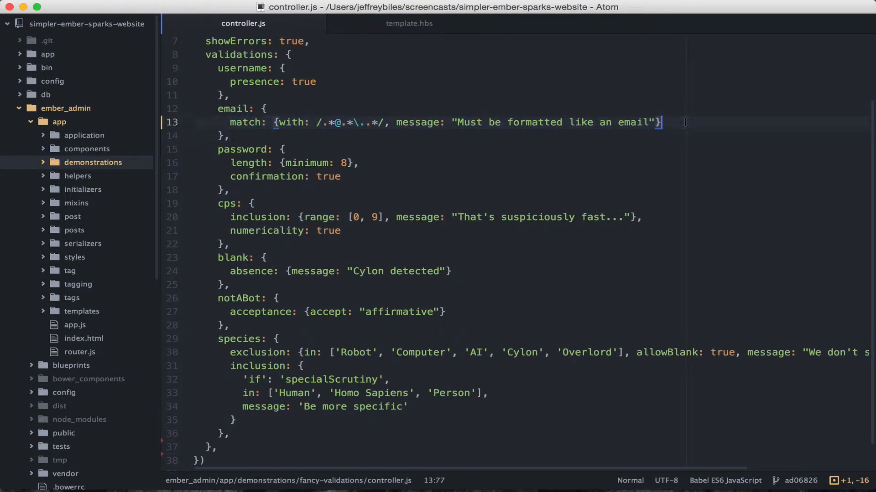
# Add an 'email: true' rule to the email field's validation in controller.js
pyautogui.click(265, 109)
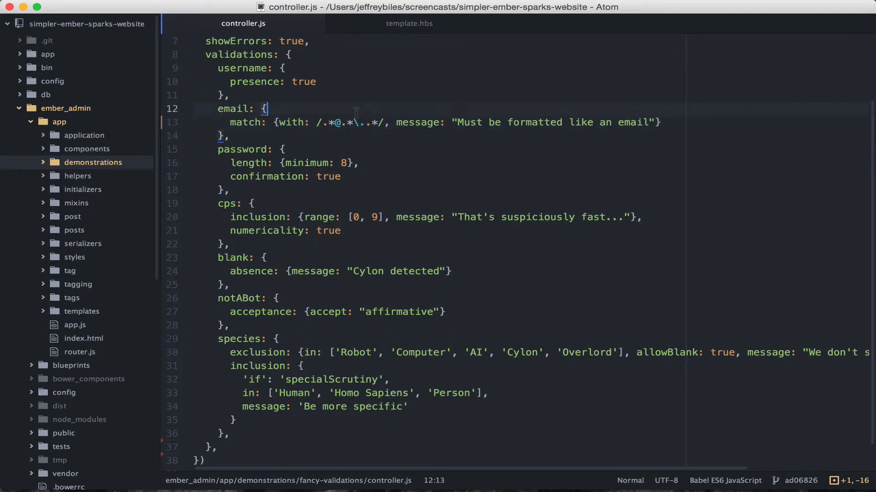
pyautogui.write('email: true')
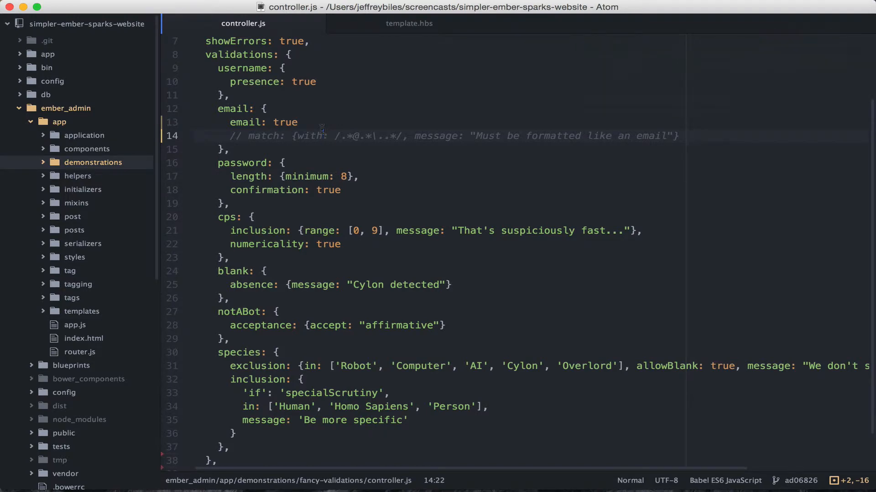
# Create a validators folder under app with local and remote subfolders
pyautogui.rightClick(57, 121)
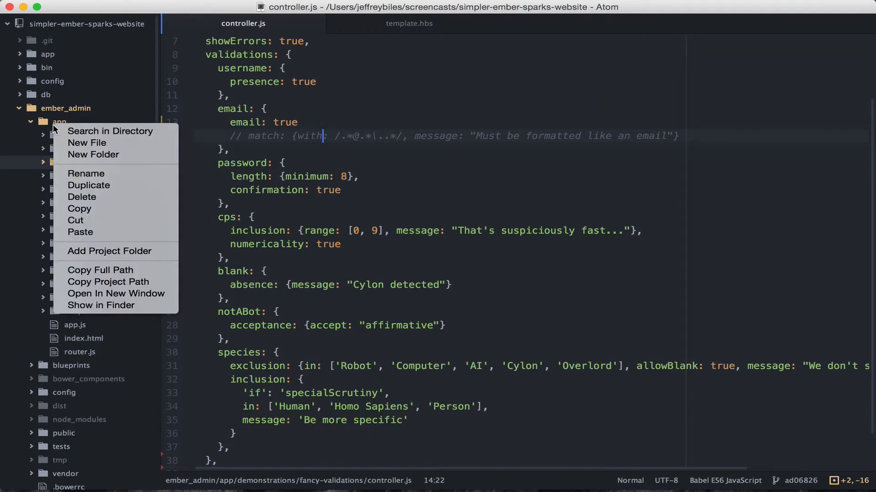
pyautogui.click(93, 155)
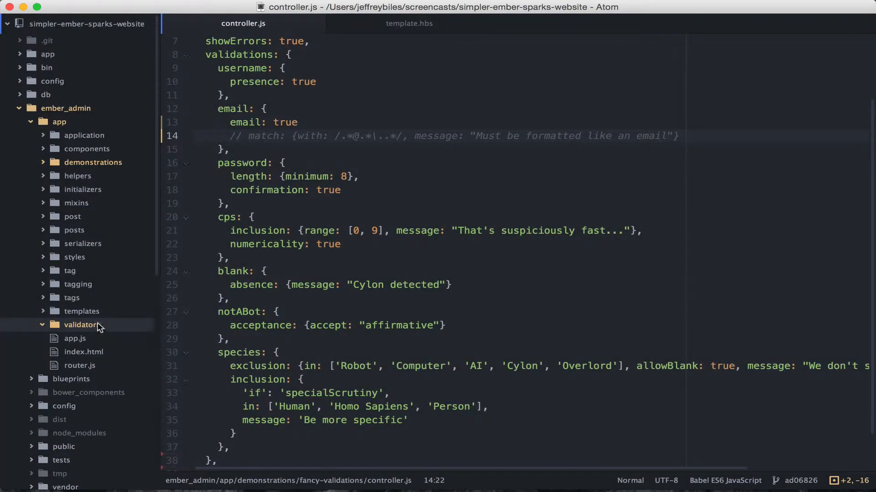
pyautogui.rightClick(82, 324)
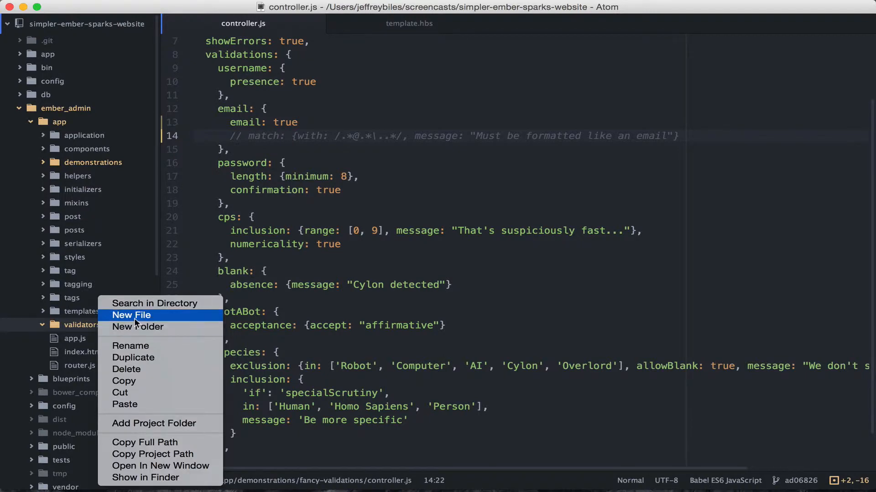
pyautogui.click(138, 327)
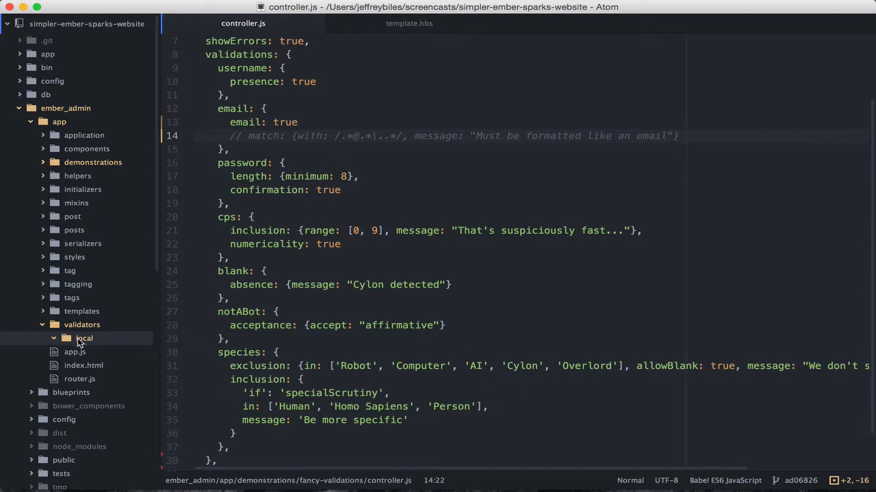
pyautogui.rightClick(84, 339)
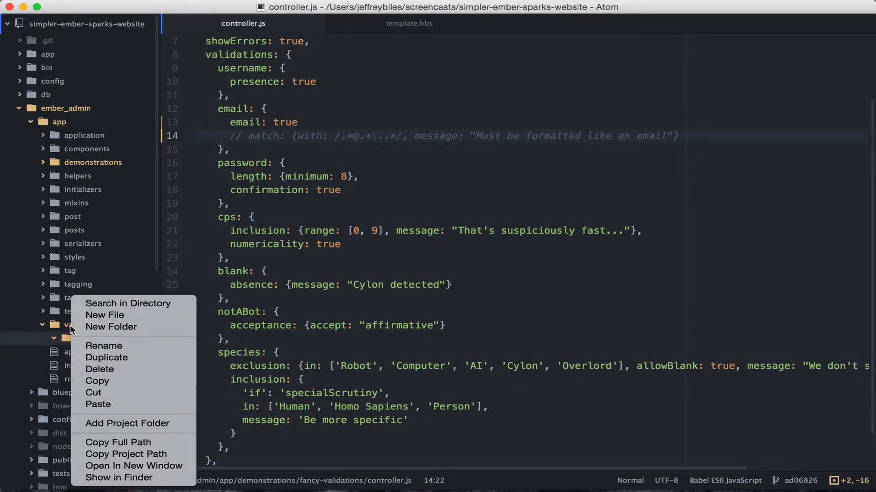
pyautogui.click(111, 327)
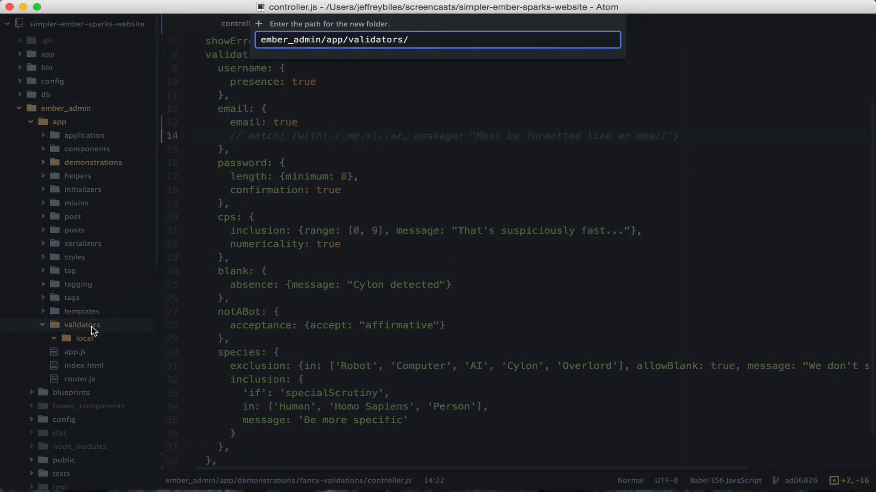
pyautogui.write('remote')
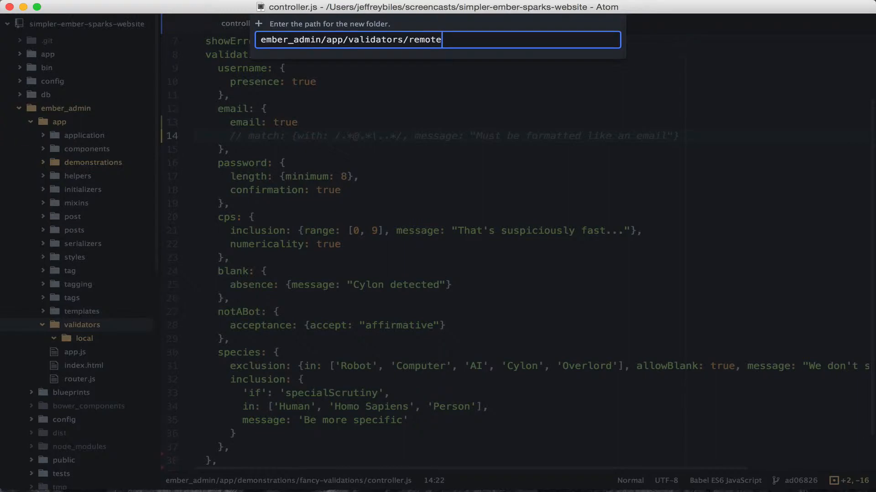
# Create a new file email.js inside the validators/local folder
pyautogui.rightClick(80, 352)
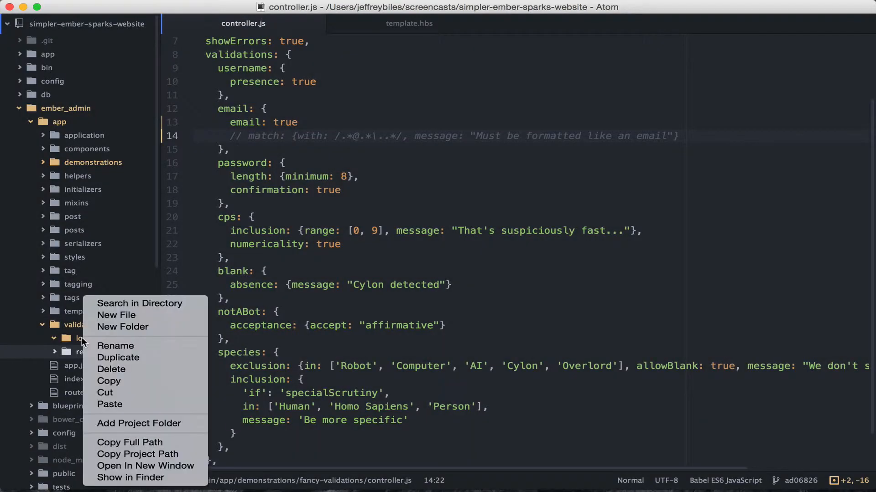
pyautogui.click(116, 315)
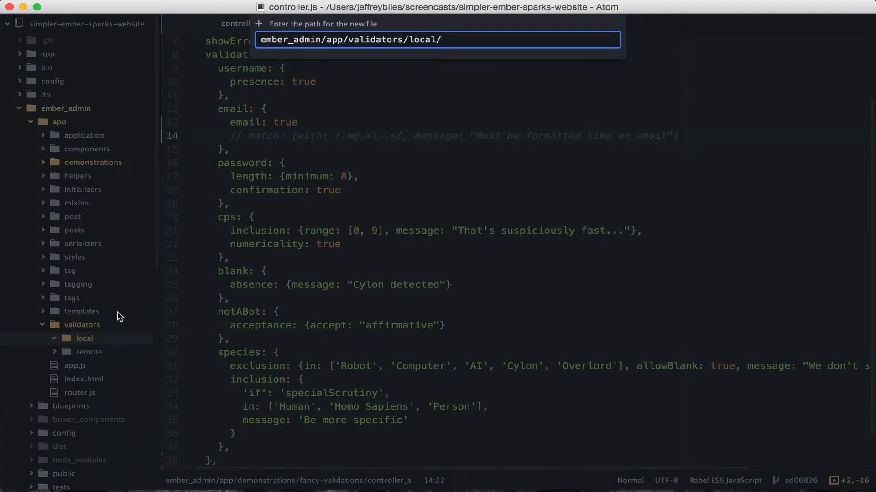
pyautogui.write('email')
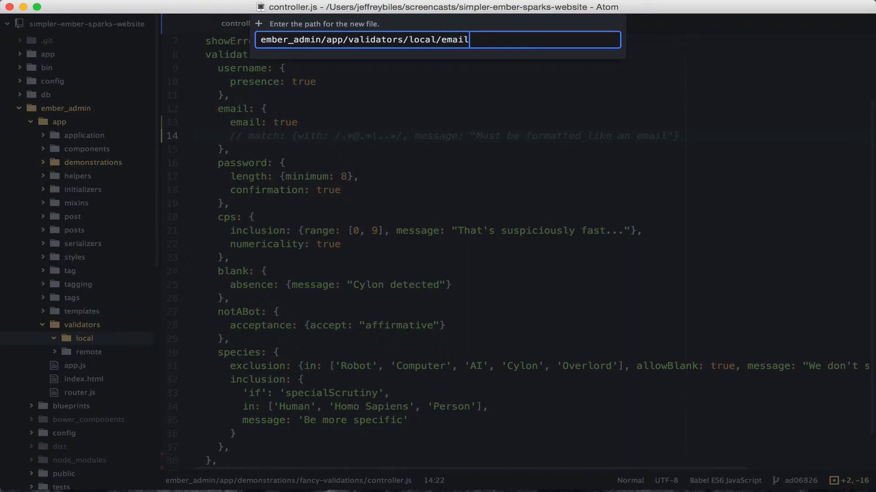
pyautogui.write('.js')
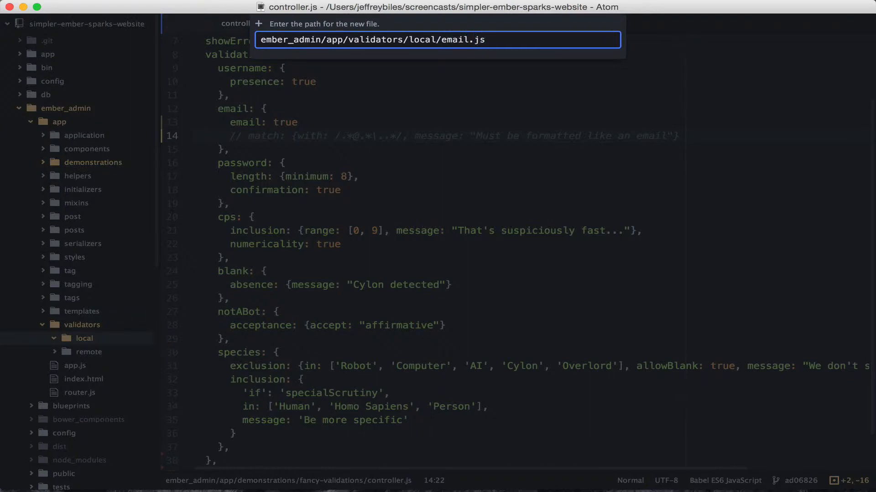
pyautogui.press('Enter')
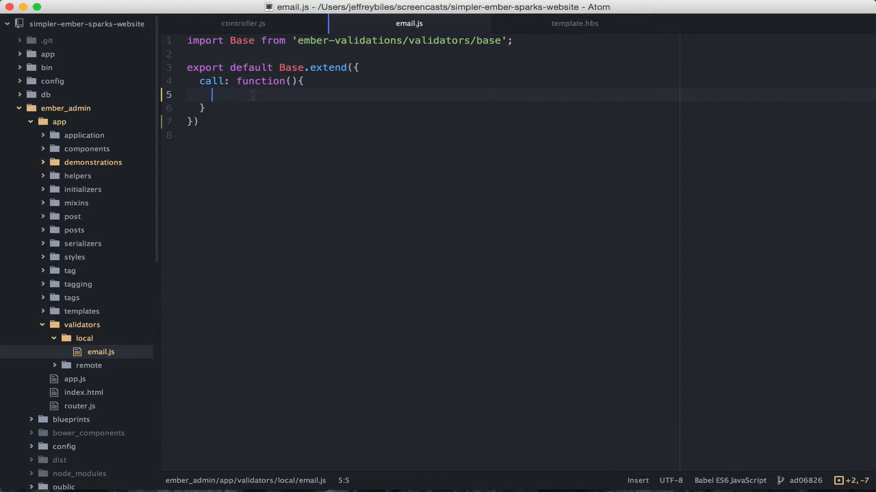
# List this.model and this.property as placeholder lines in email.js's call function
pyautogui.write('this.mod')
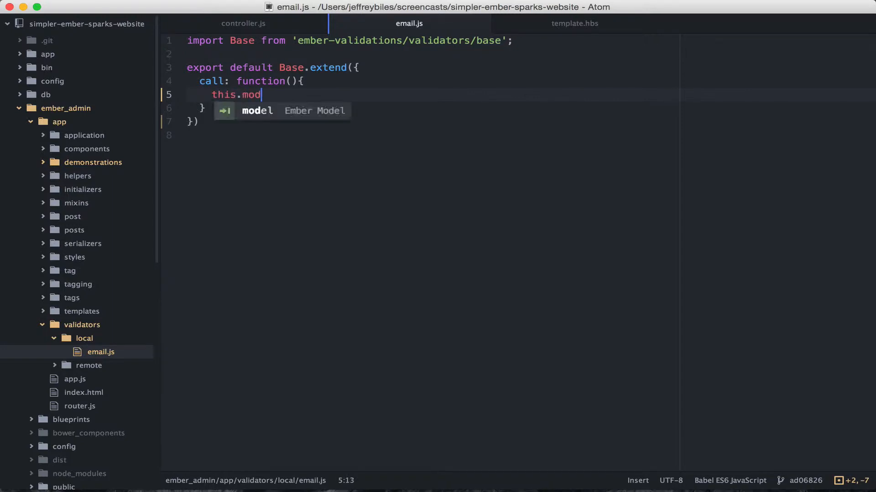
pyautogui.click(242, 23)
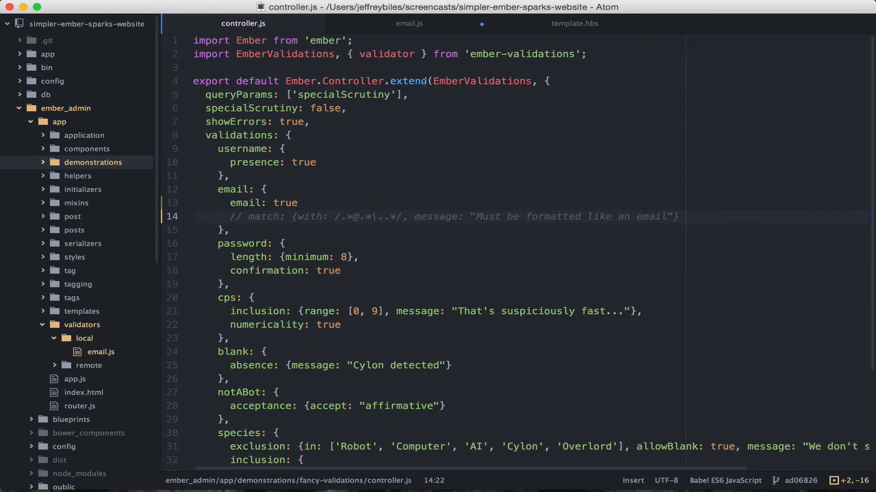
pyautogui.click(409, 24)
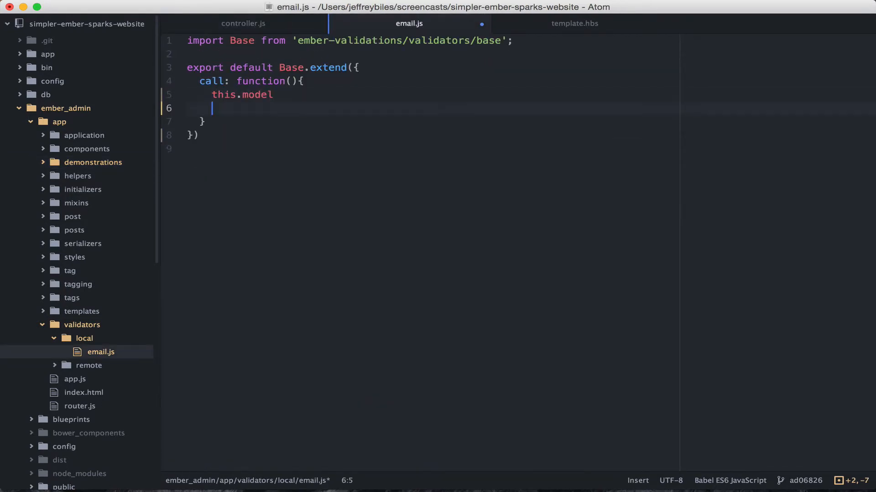
pyautogui.write('this.')
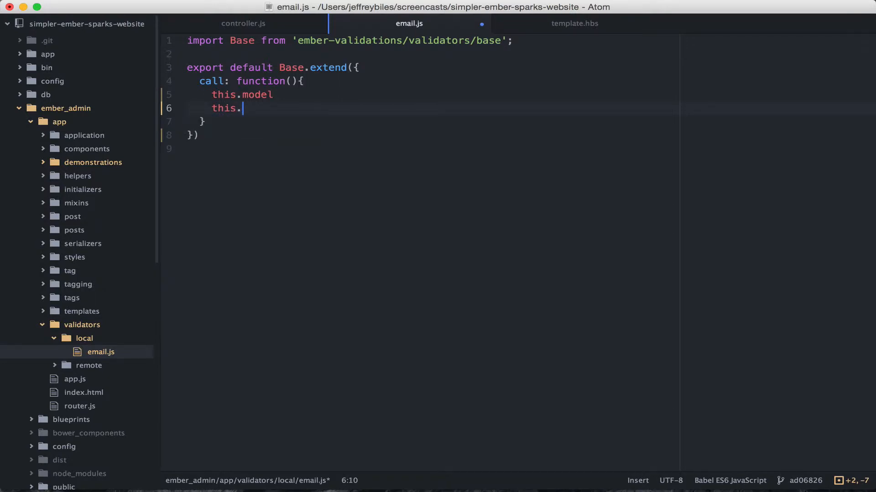
pyautogui.write('porp')
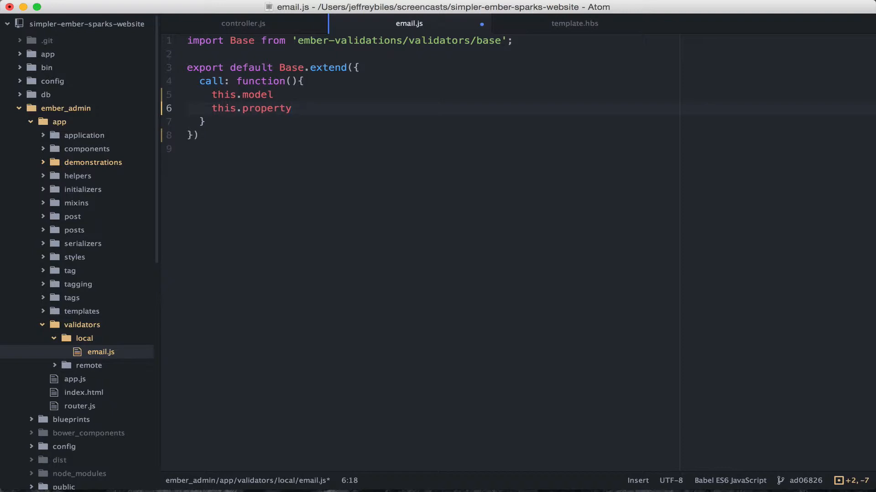
pyautogui.click(243, 24)
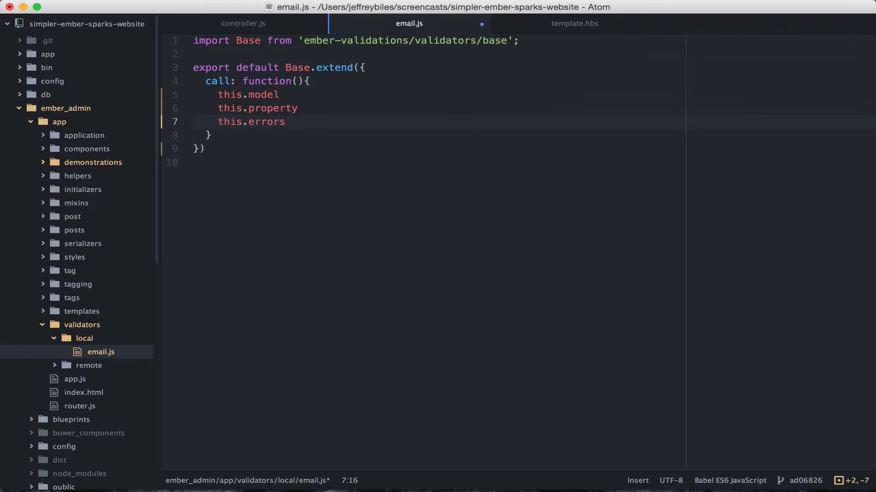
# Add this.options to the call function and check the email key in the controller
pyautogui.write('th')
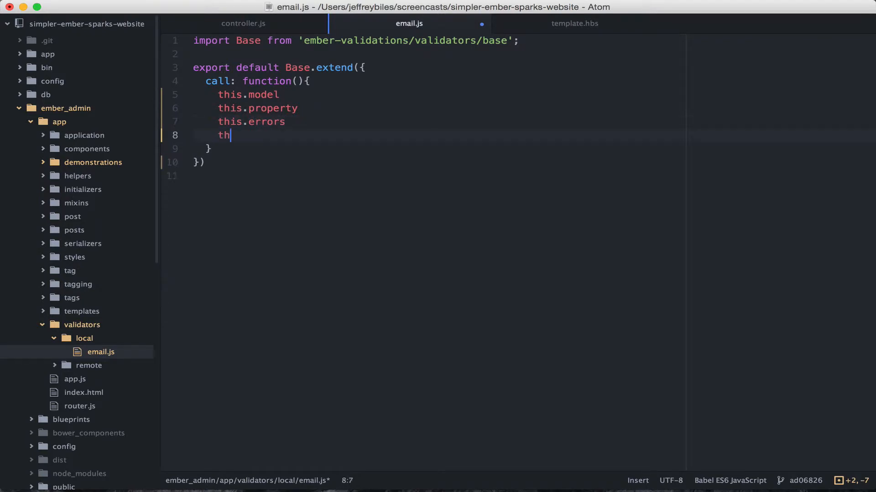
pyautogui.write('is.options')
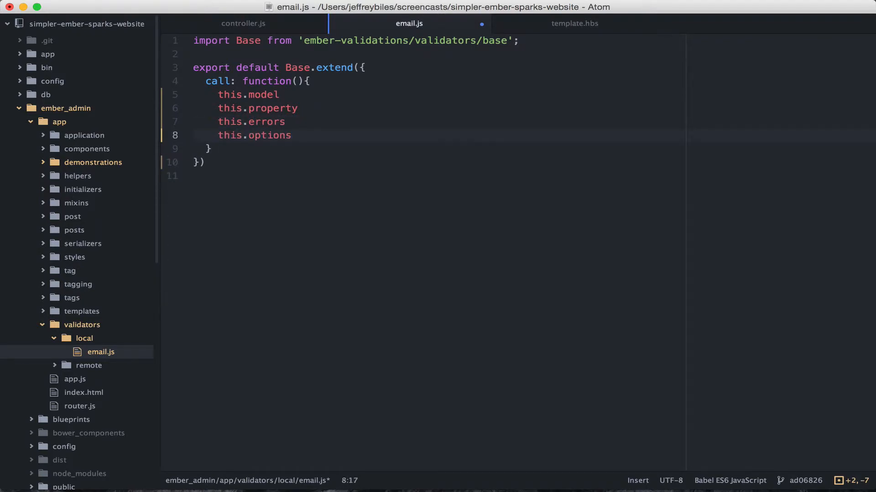
pyautogui.click(242, 23)
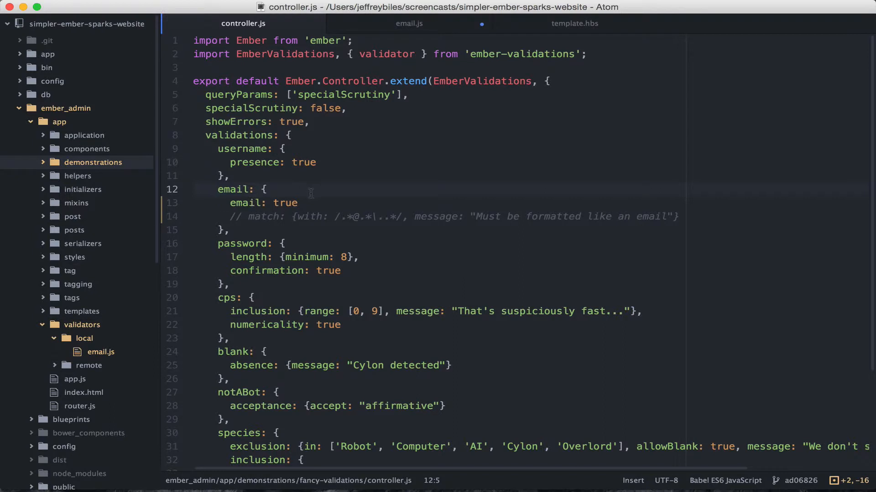
pyautogui.doubleClick(284, 202)
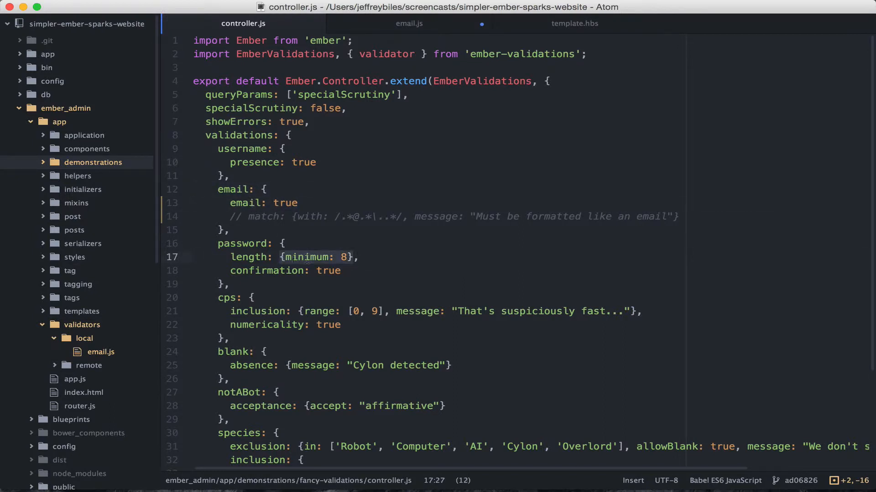
pyautogui.click(409, 23)
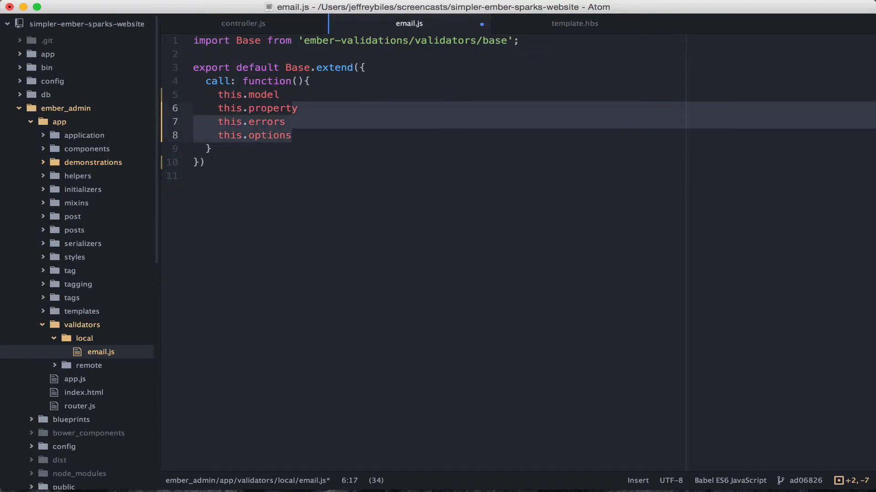
# Read the email value with var email = this.model.get(this.property)
pyautogui.write('var e')
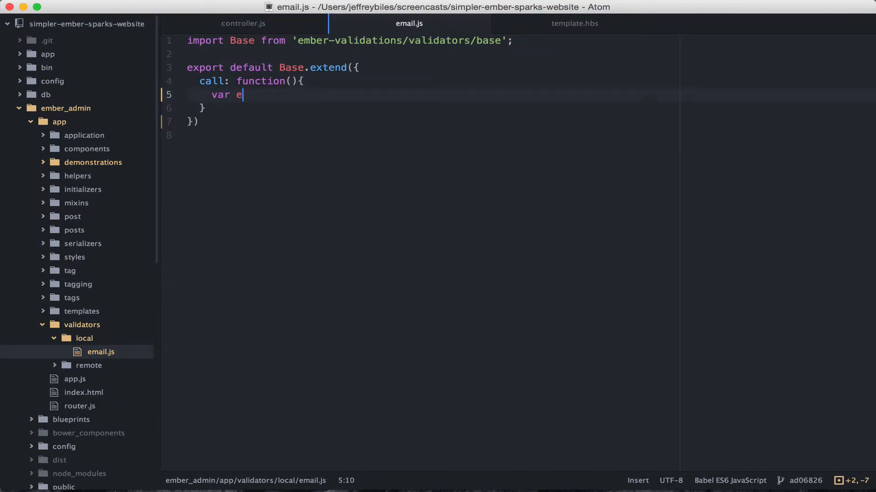
pyautogui.write('mail')
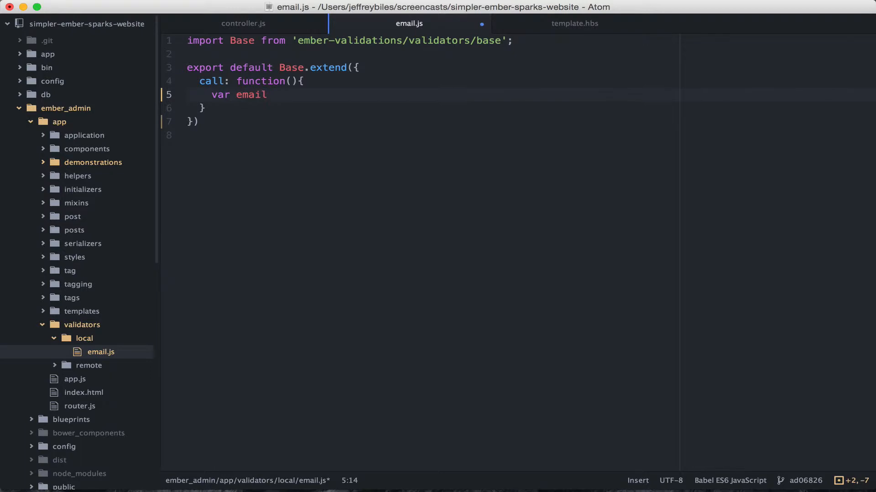
pyautogui.write('= this.m')
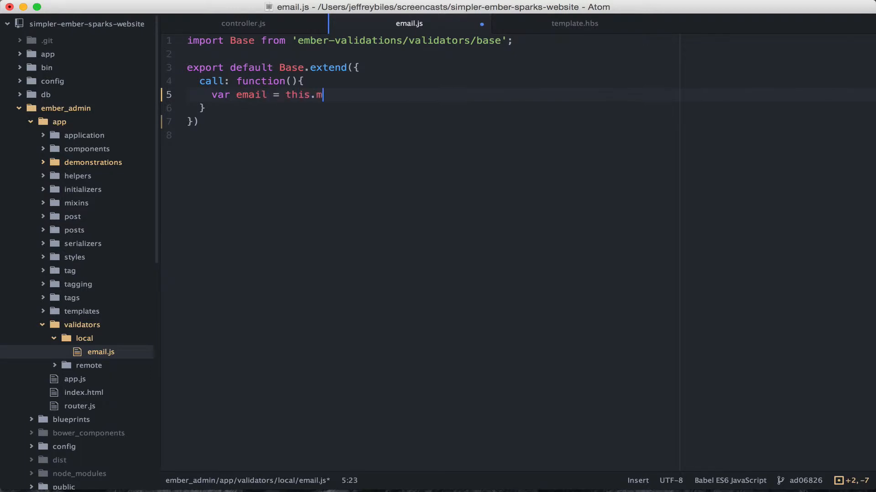
pyautogui.write('odel.get()')
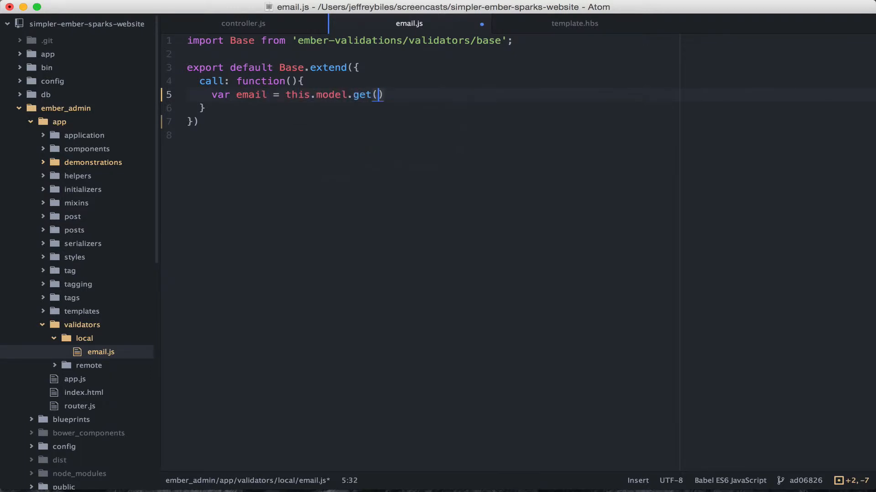
pyautogui.write('this.property')
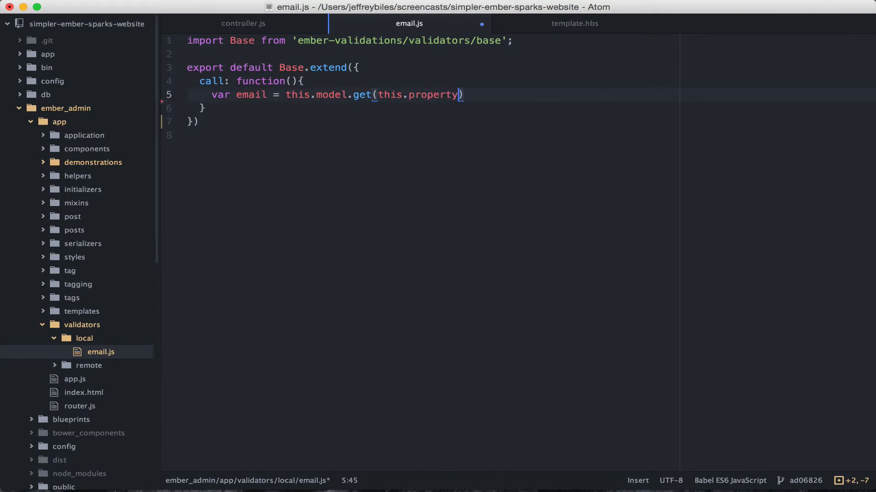
pyautogui.press('cmd+s')
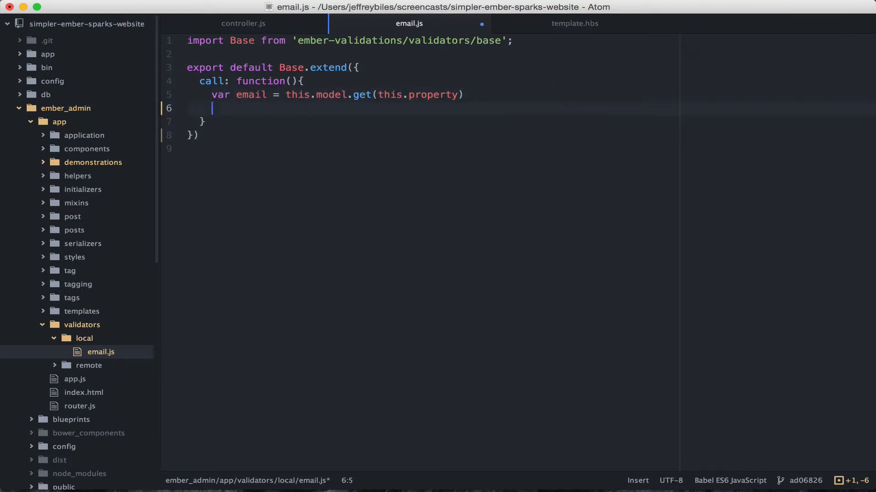
# Push 'Must include an email' when empty and start the else-if format check
pyautogui.write('if(!e)')
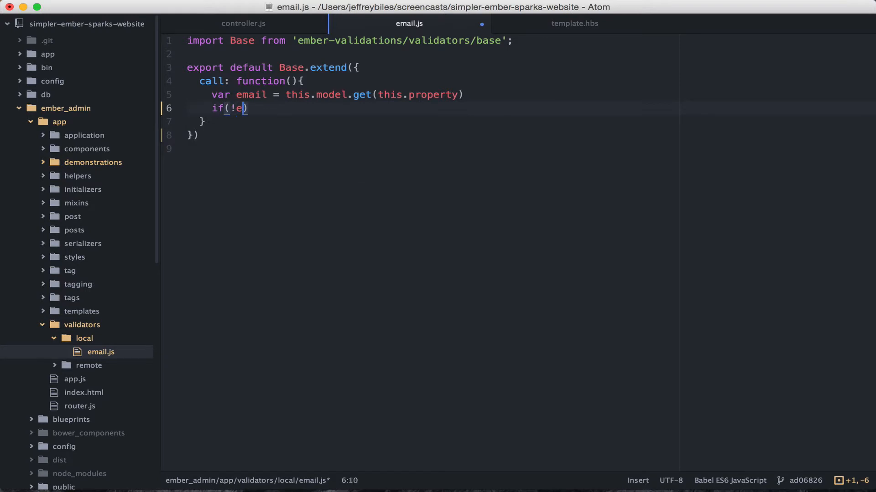
pyautogui.write('mail){')
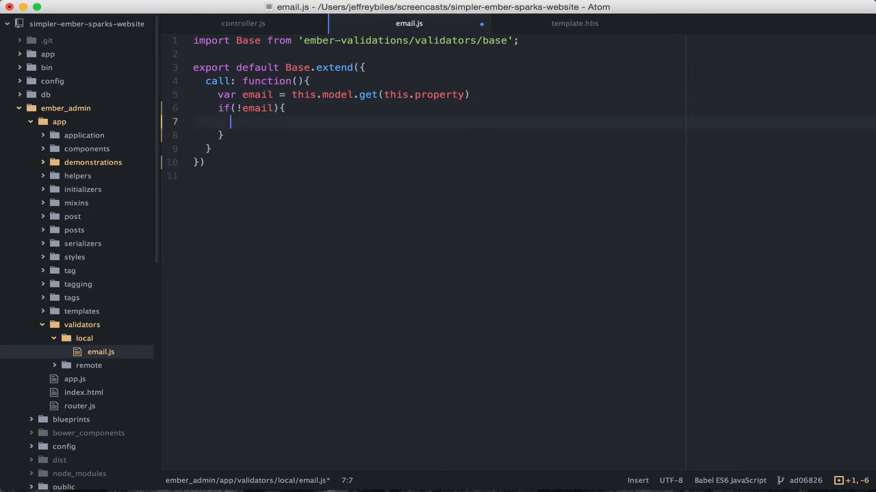
pyautogui.write('this.errors.pushObject("M")')
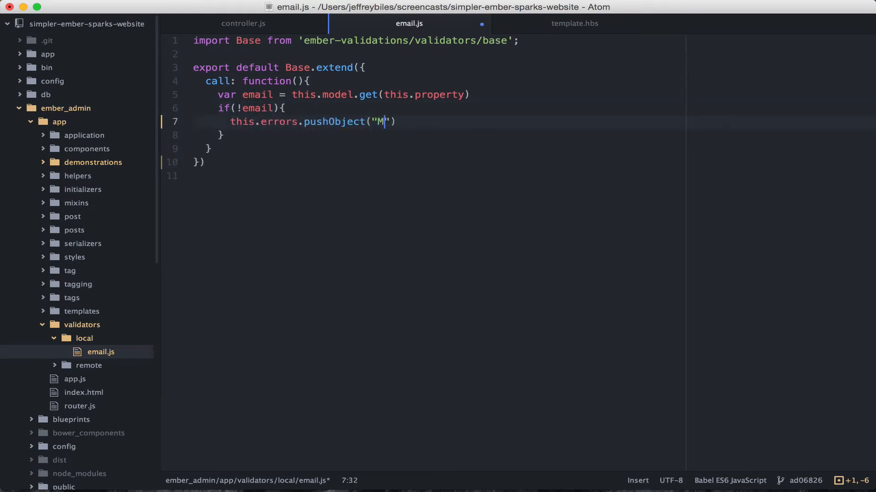
pyautogui.write('ust include an email") } else if(!em')
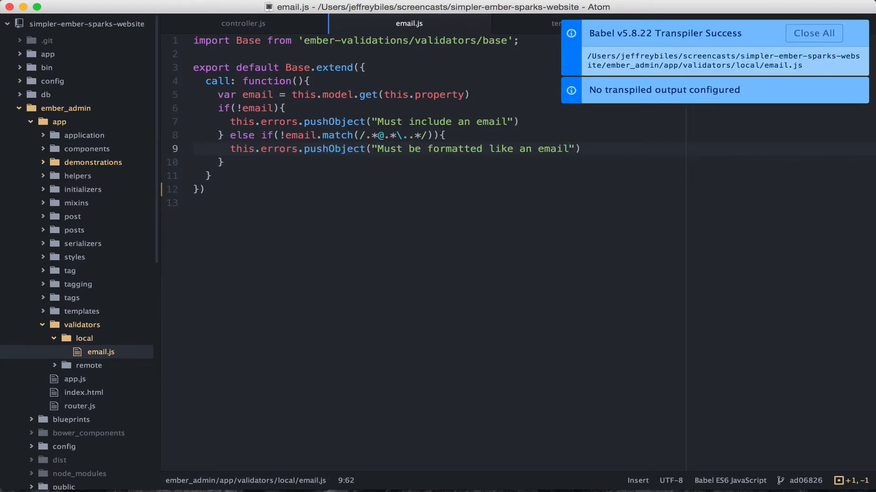
pyautogui.click(812, 33)
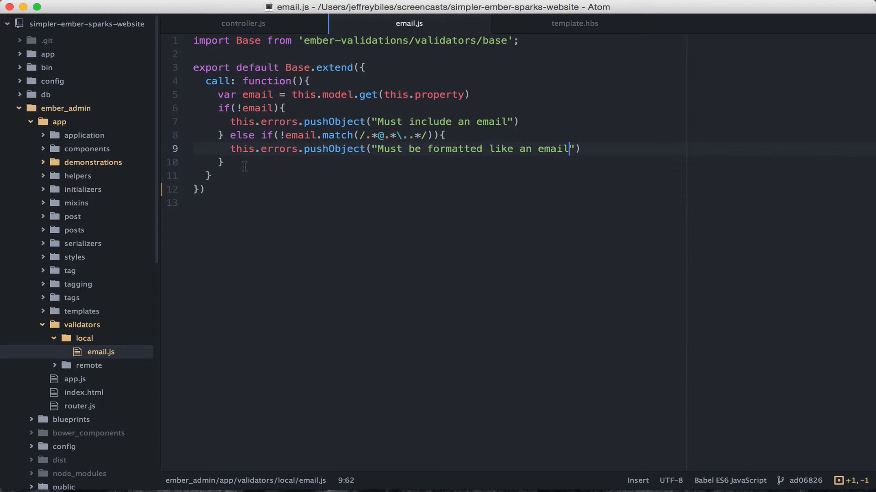
pyautogui.click(243, 23)
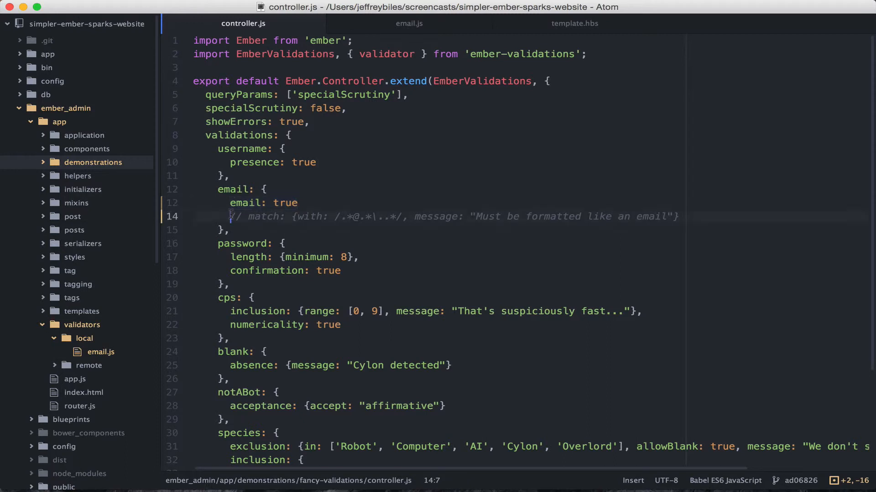
pyautogui.moveTo(230, 216); pyautogui.dragTo(678, 216)
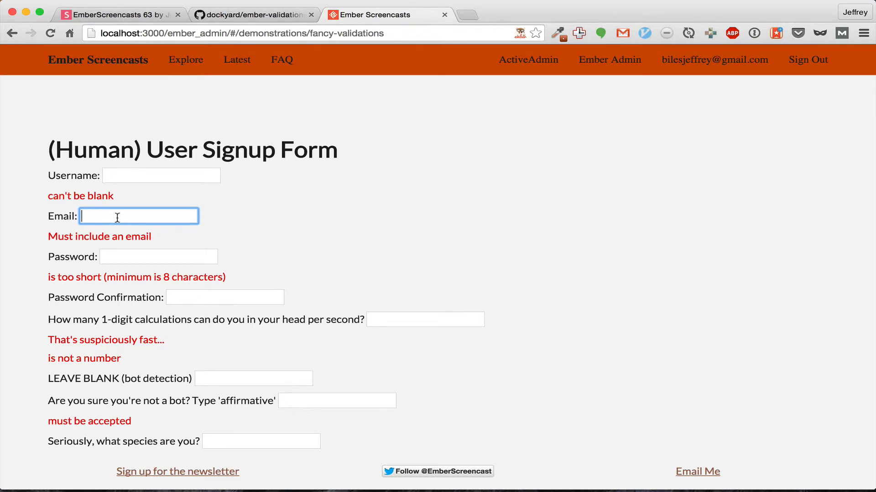
pyautogui.write('h')
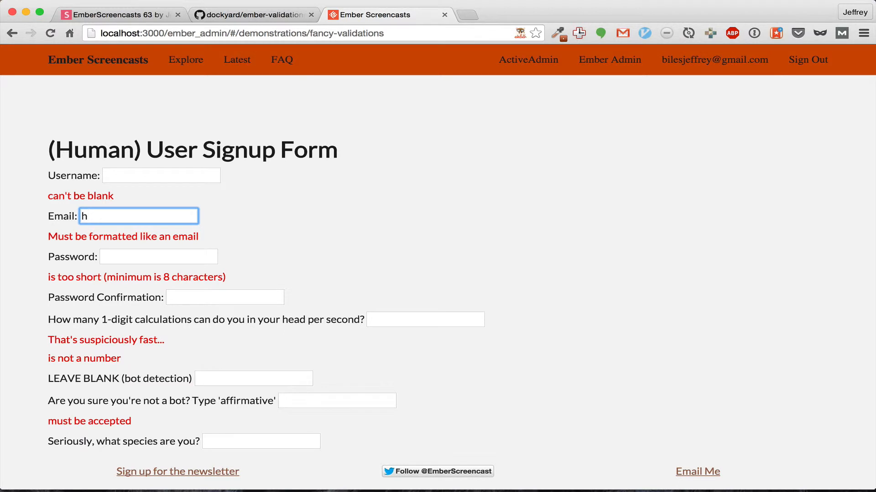
pyautogui.write('toheu@oeuth.c')
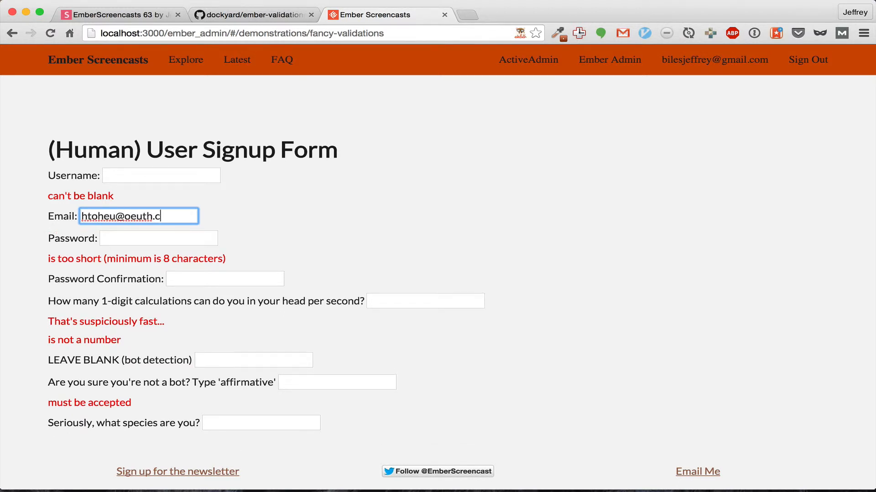
pyautogui.write('om')
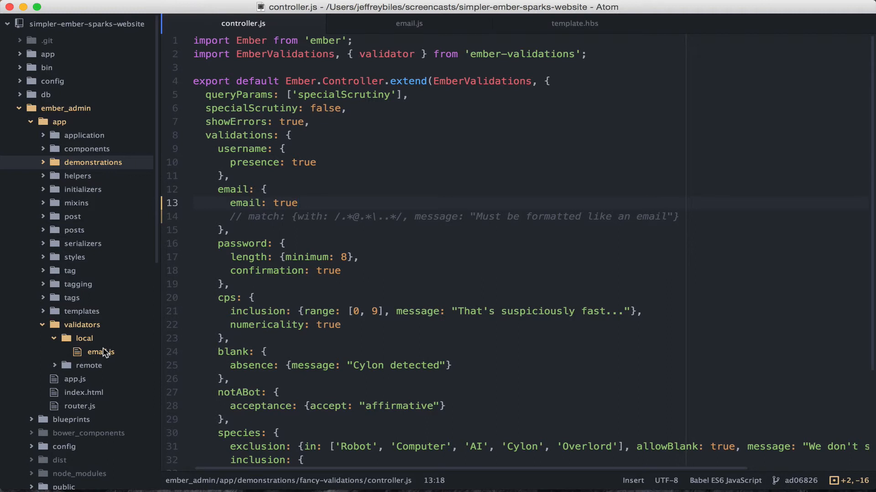
# Review validators/local/email.js's error lines, then bring up the signup template.hbs
pyautogui.click(300, 203)
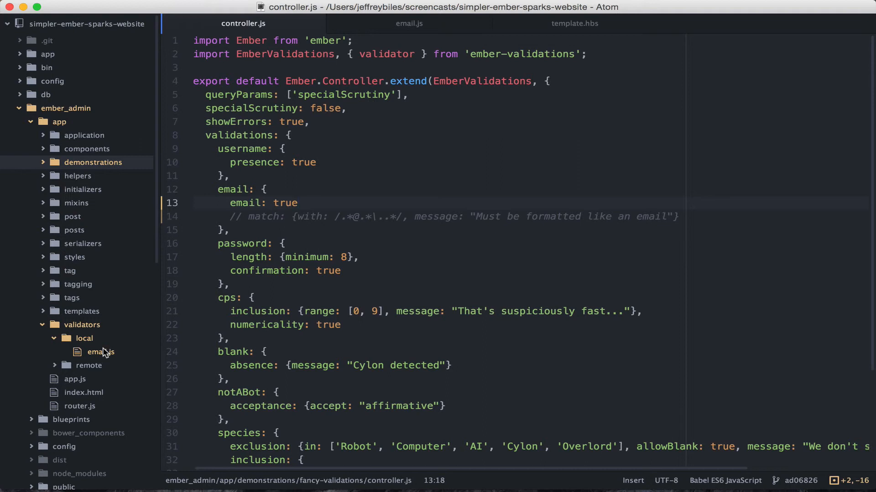
pyautogui.click(101, 352)
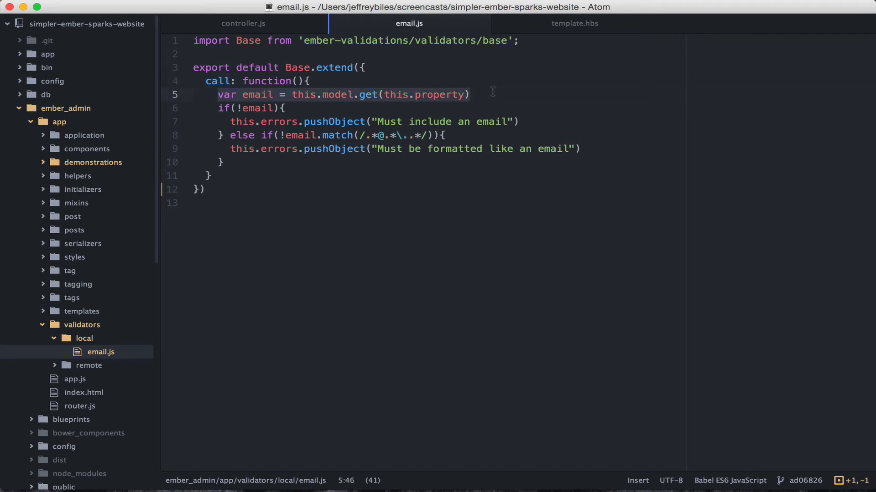
pyautogui.click(284, 107)
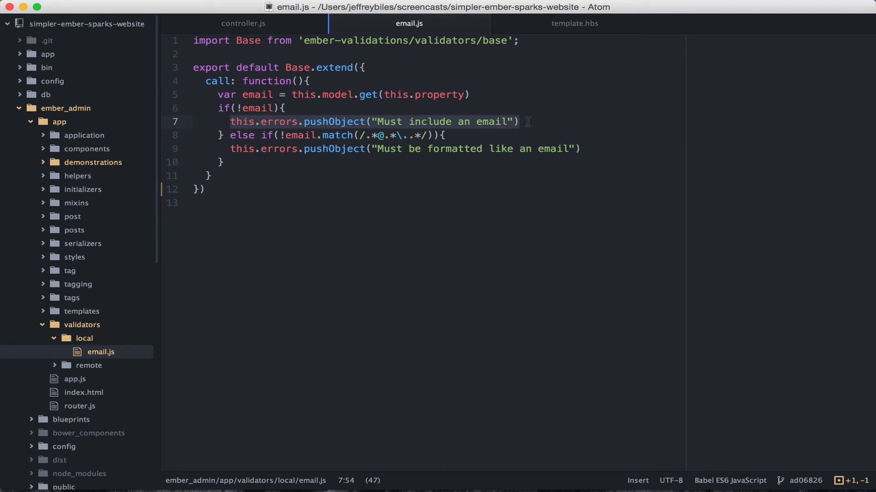
pyautogui.click(573, 24)
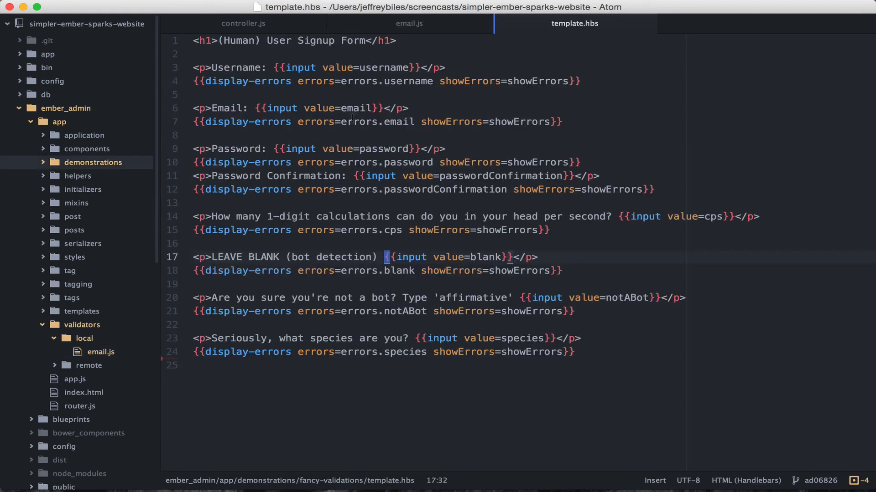
pyautogui.click(415, 121)
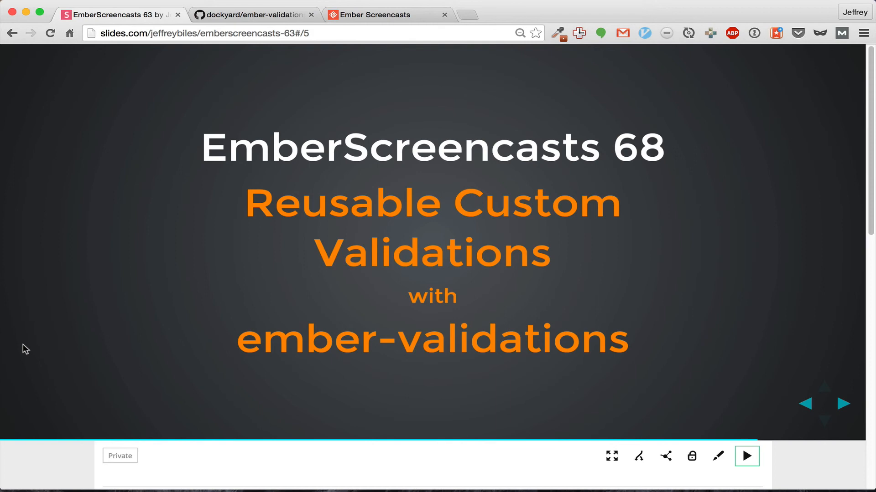
# Advance the Slides.com deck to the Multiple-key custom validations title slide
pyautogui.click(845, 403)
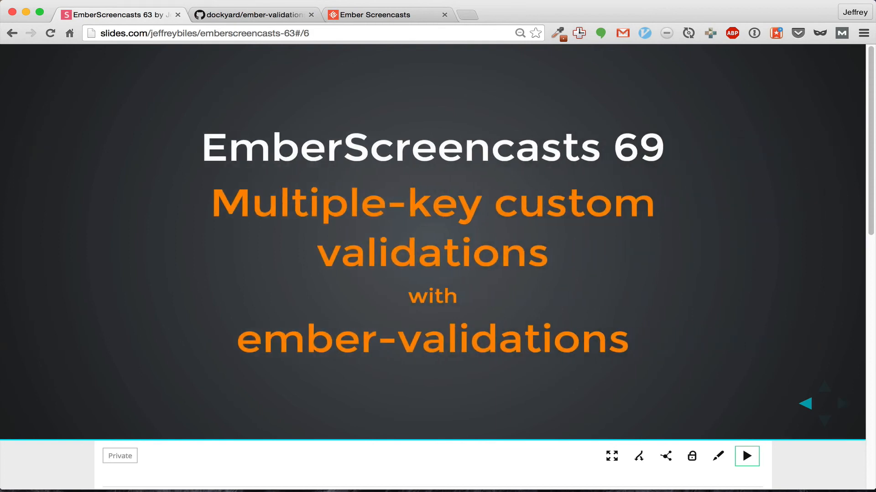